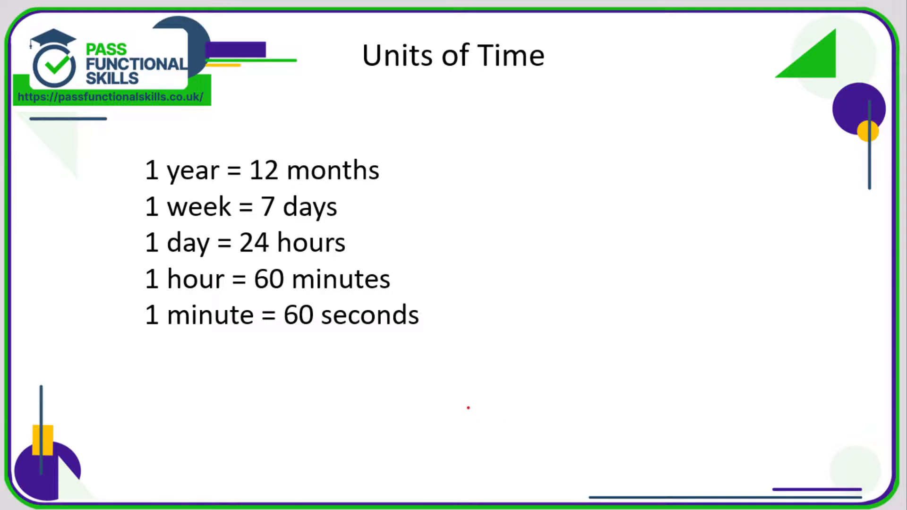
pyautogui.moveTo(459, 391)
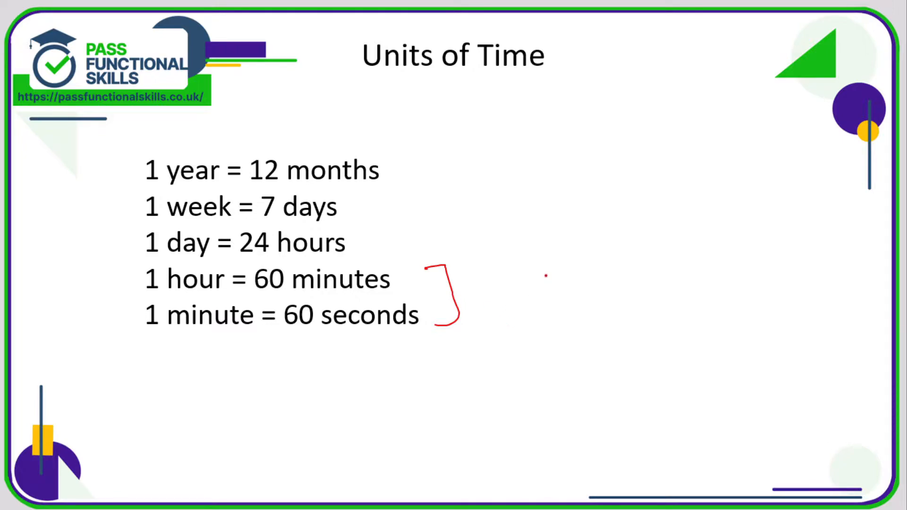
pyautogui.moveTo(544, 289); pyautogui.dragTo(602, 295)
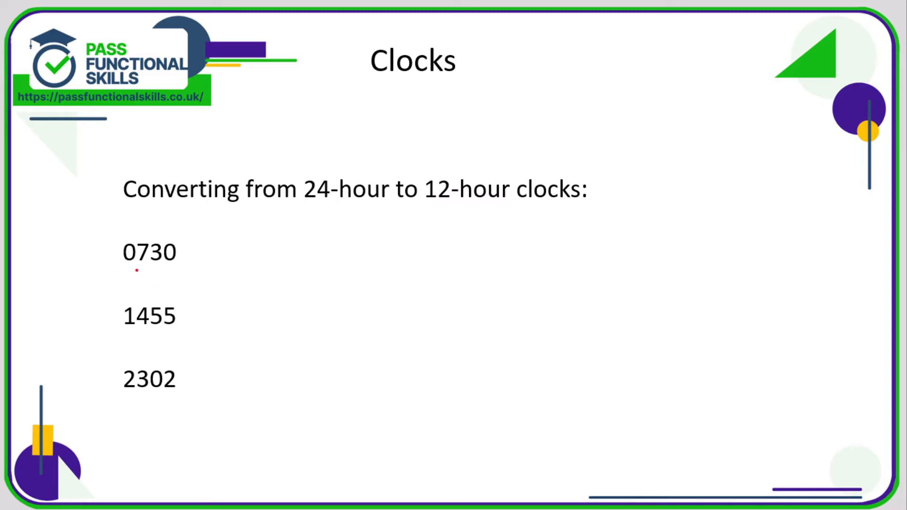
# Step: Box the hour digits 07 of 0730 and underline am in the 7:30 am answer
pyautogui.moveTo(122, 267); pyautogui.dragTo(174, 268)
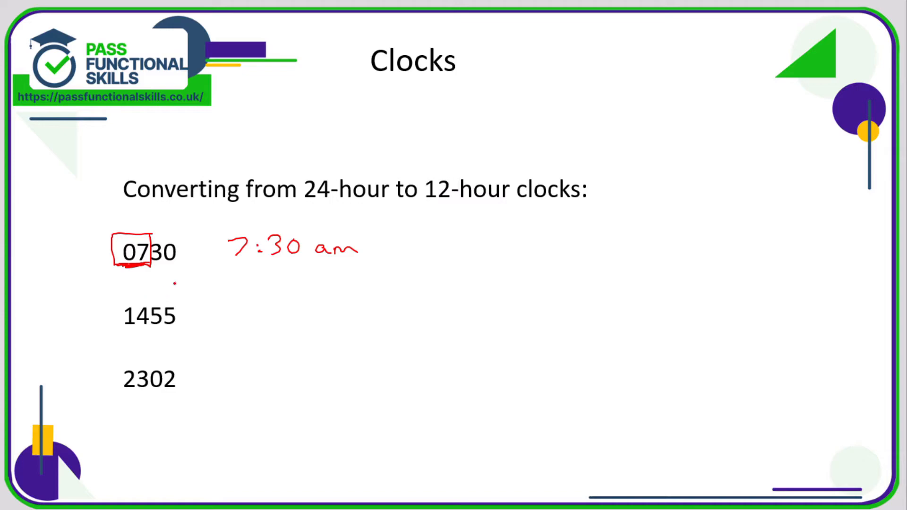
pyautogui.moveTo(323, 259); pyautogui.dragTo(357, 257)
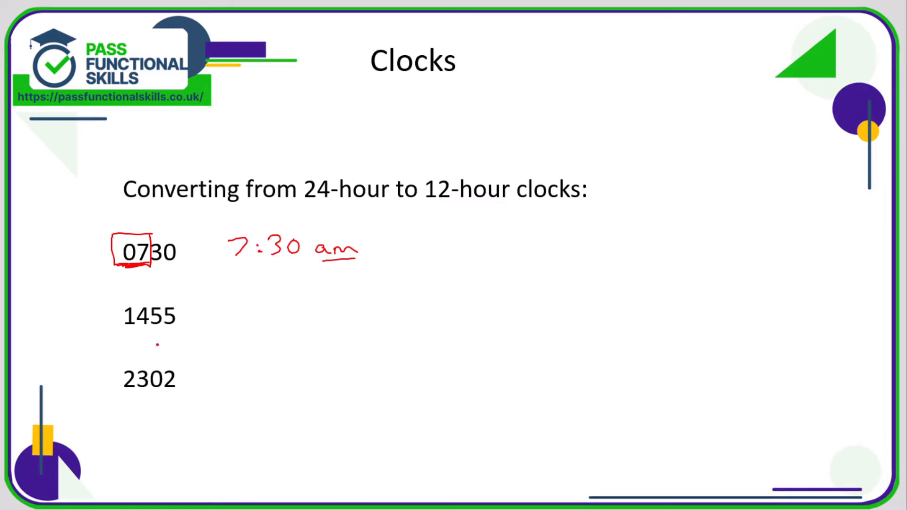
# Step: Underline the 14 of 1455, write 2:55 pm beside it, and mark the next time's hour
pyautogui.moveTo(125, 333); pyautogui.dragTo(174, 332)
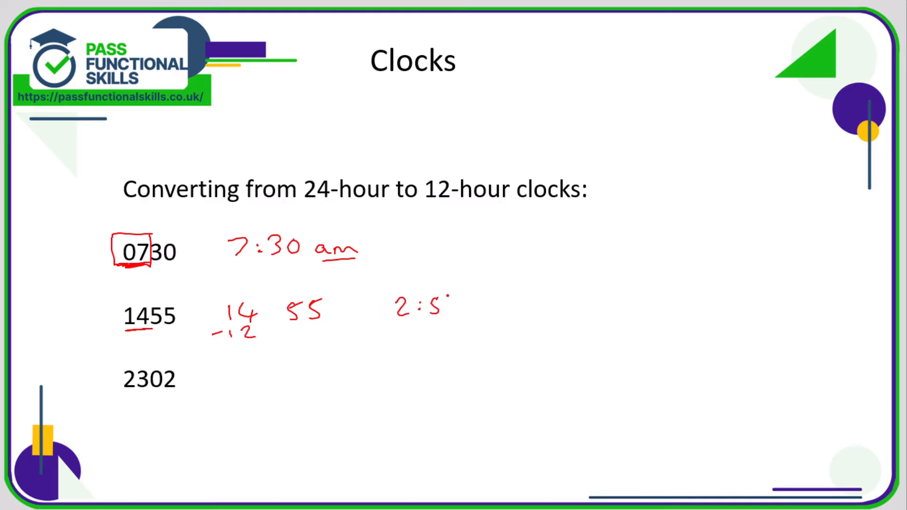
pyautogui.moveTo(452, 295); pyautogui.dragTo(469, 313)
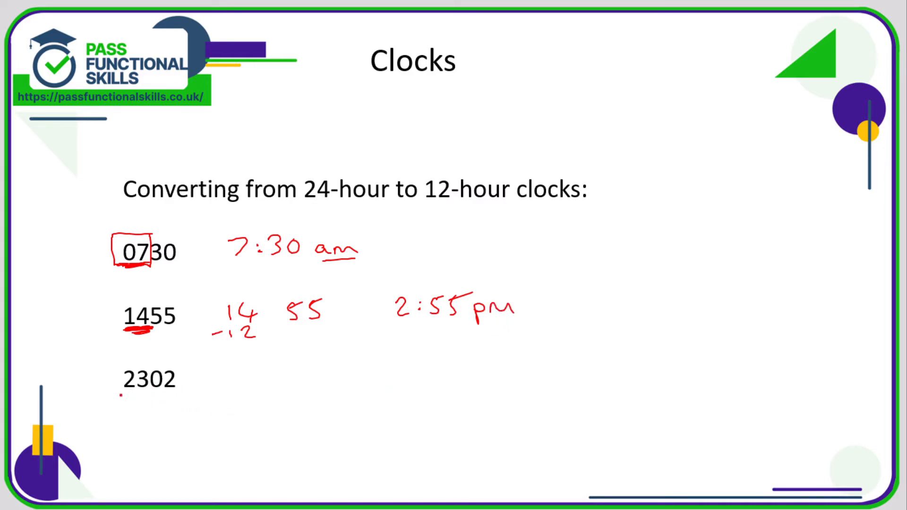
pyautogui.moveTo(122, 396); pyautogui.dragTo(145, 393)
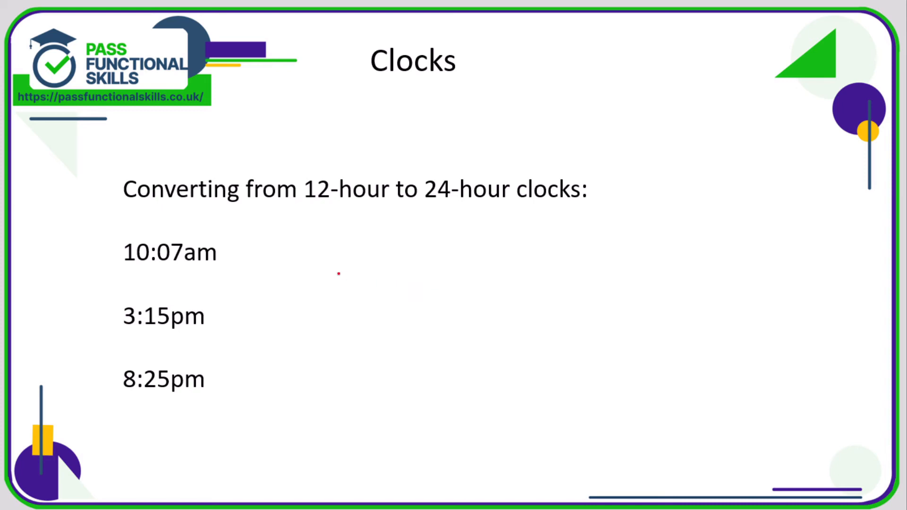
pyautogui.moveTo(373, 230)
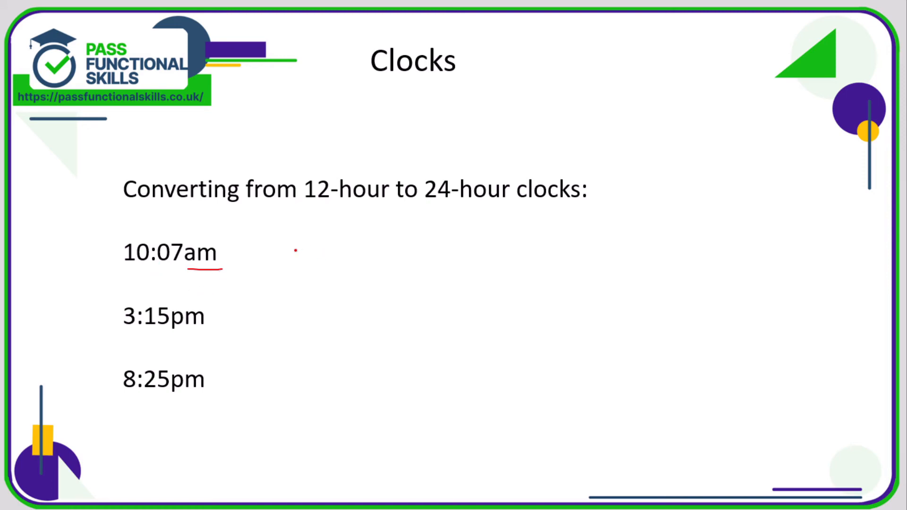
# Step: Write 1007 as the 24-hour form of 10:07am, then underline the hour 3 in 3:15pm
pyautogui.moveTo(289, 255); pyautogui.dragTo(356, 248)
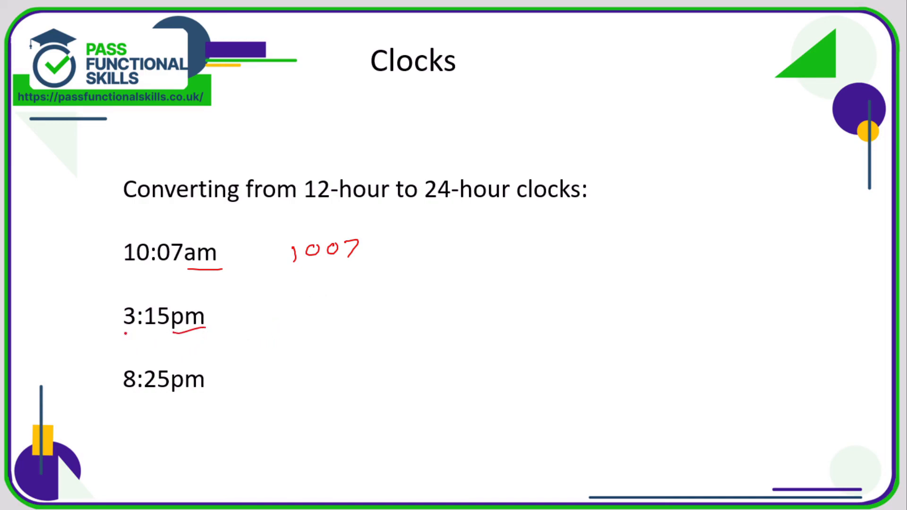
pyautogui.moveTo(119, 329); pyautogui.dragTo(141, 329)
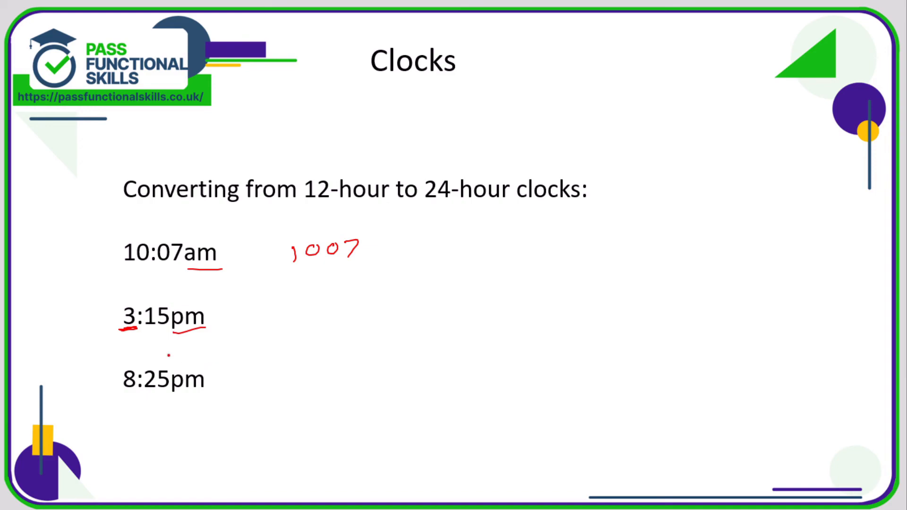